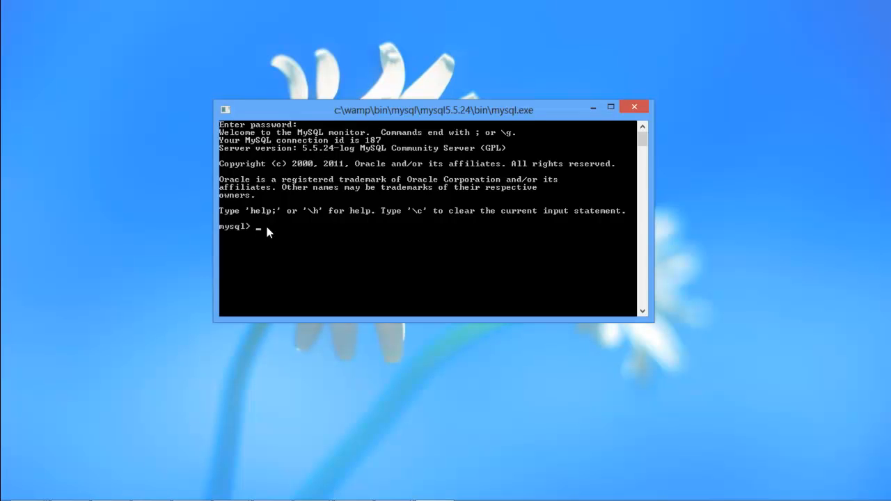
Switch to the hr database with 'use hr;' and begin a select statement
{"action": "type", "text": "use hr;"}
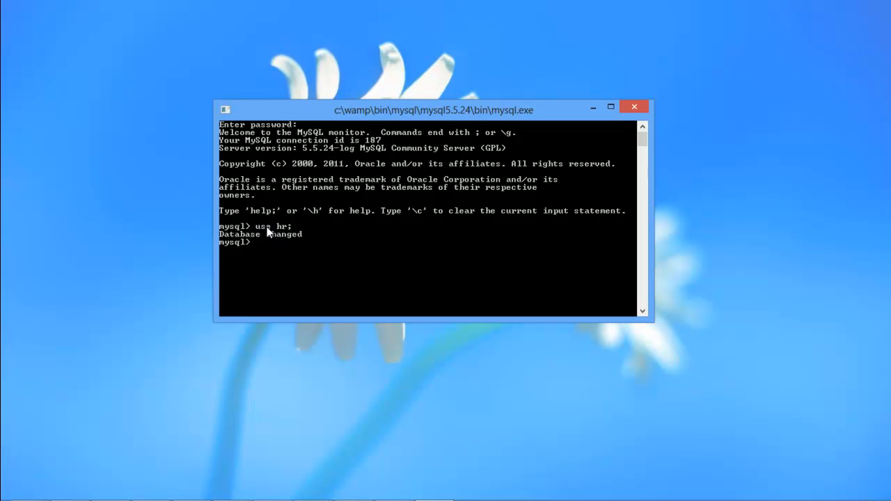
{"action": "type", "text": "se"}
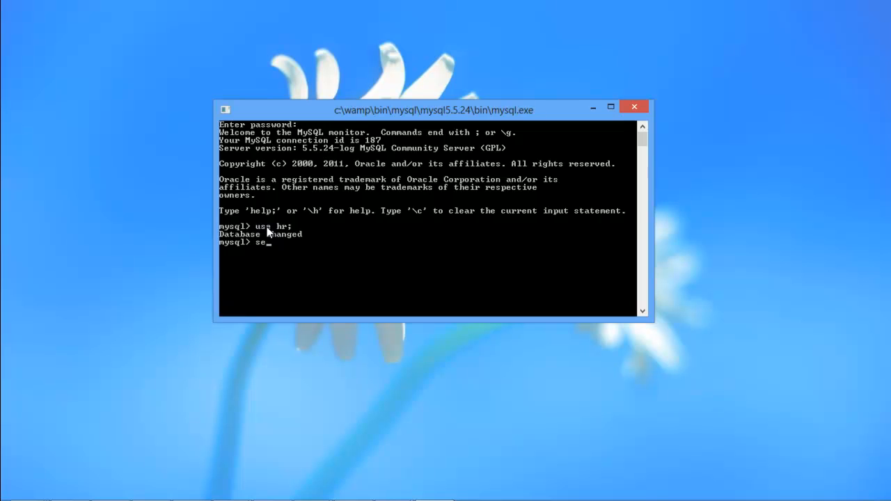
Run 'select * from employees;' and review the 50 returned rows
{"action": "type", "text": "lect * from"}
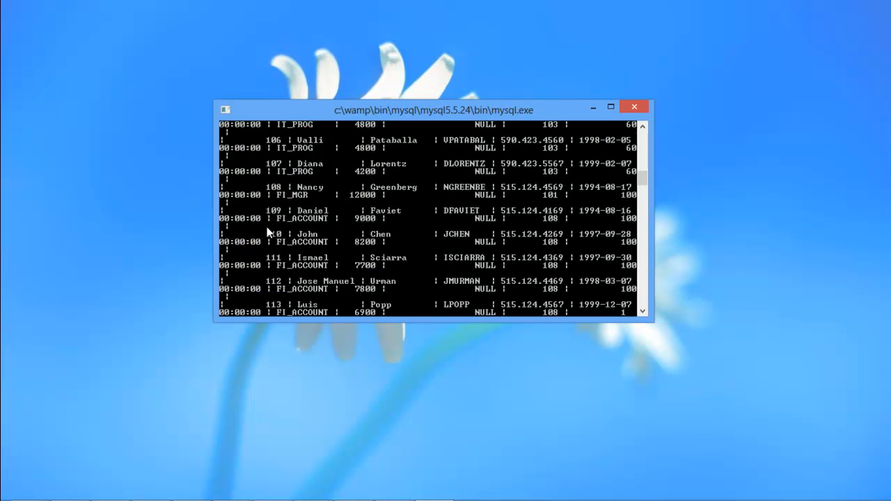
{"action": "scroll", "scroll_direction": "down", "scroll_amount": 3}
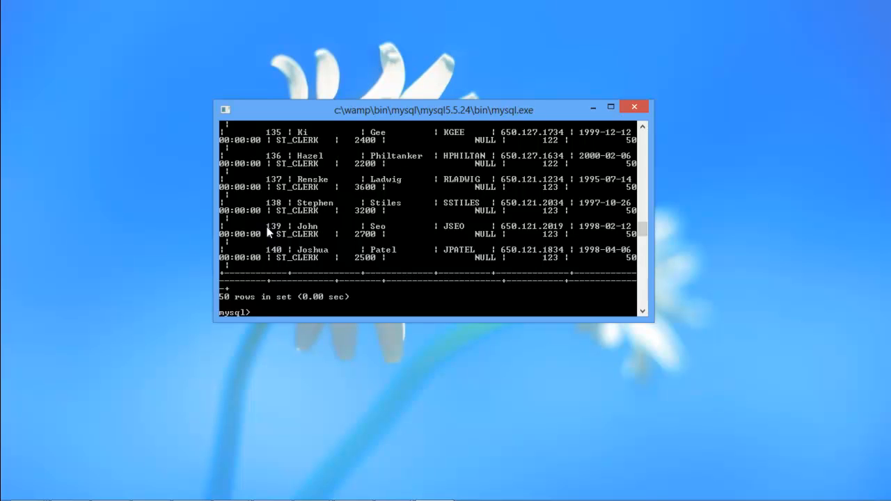
Write 'Select DepartmentID,max(Salary)' and 'from employees' across two lines
{"action": "type", "text": "Select Depa"}
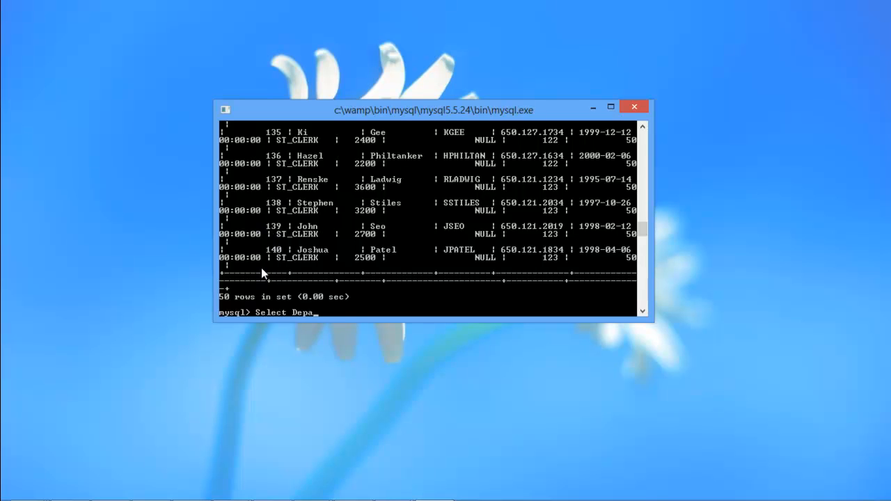
{"action": "type", "text": "rtmentID,m"}
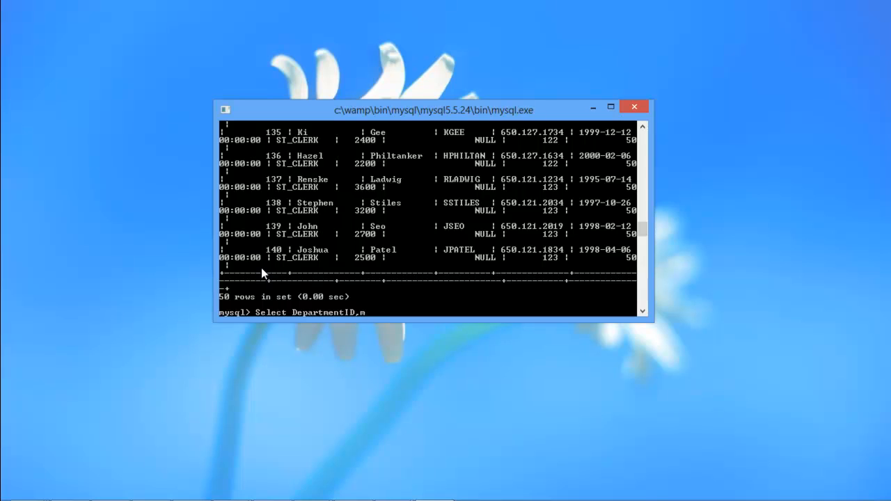
{"action": "type", "text": "ax"}
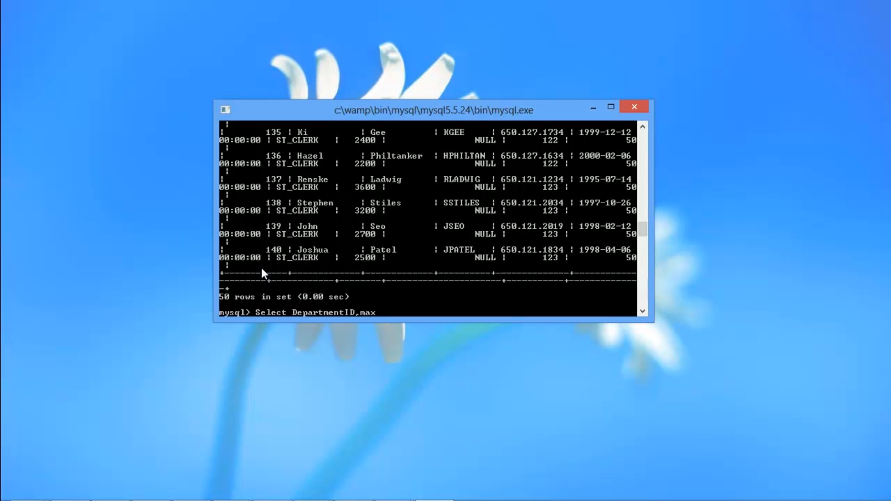
{"action": "type", "text": "("}
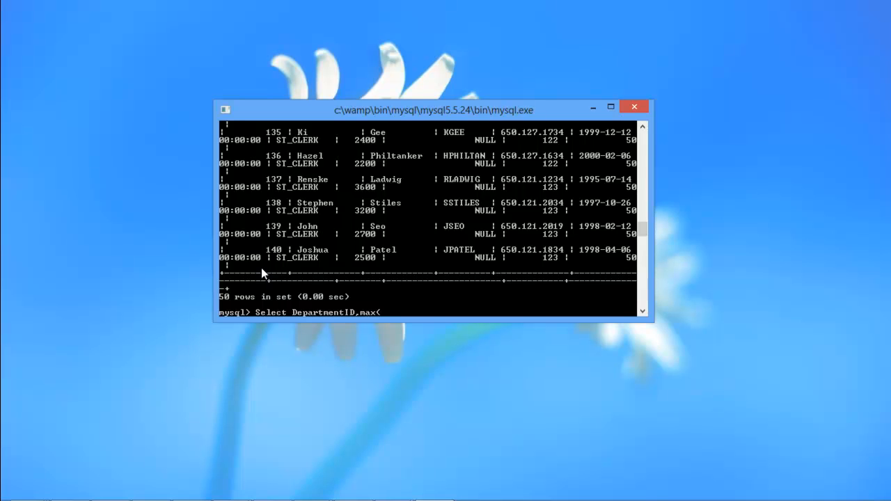
{"action": "type", "text": "Salary"}
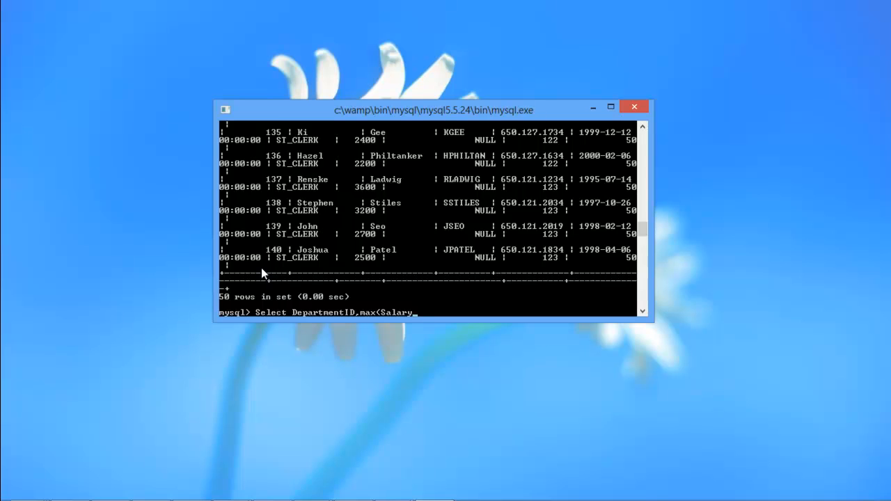
{"action": "key", "text": "enter"}
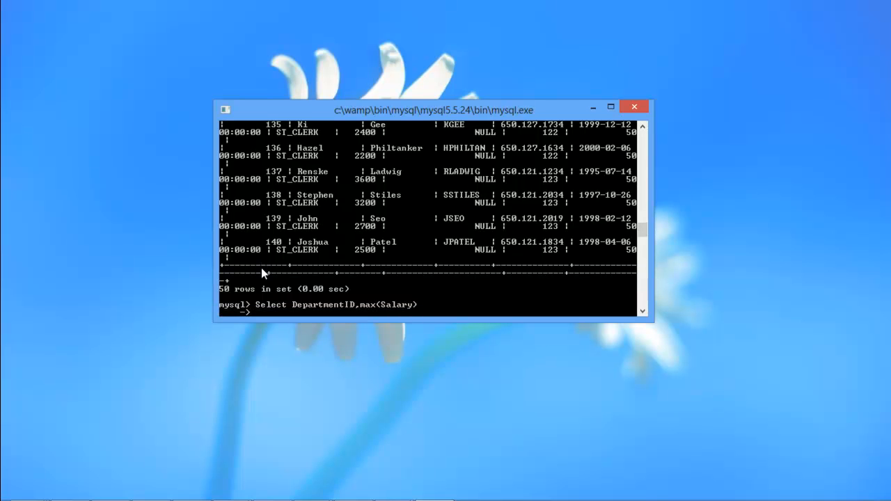
{"action": "type", "text": "from"}
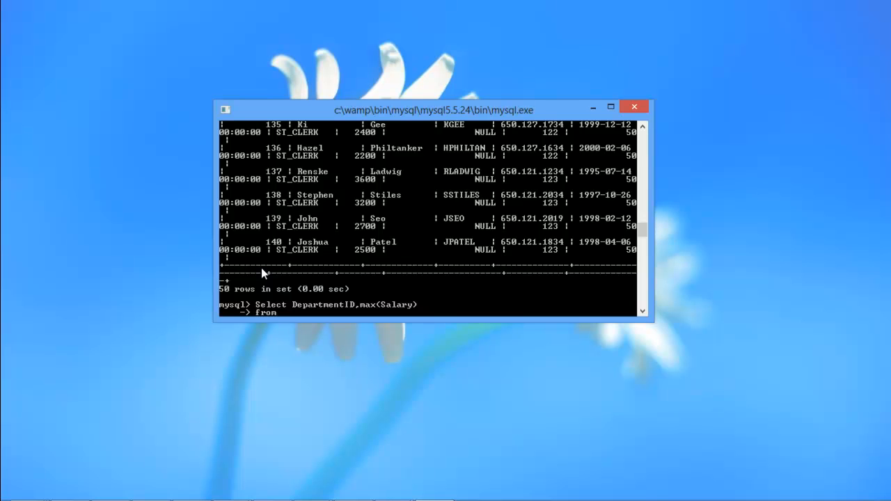
{"action": "type", "text": "employees"}
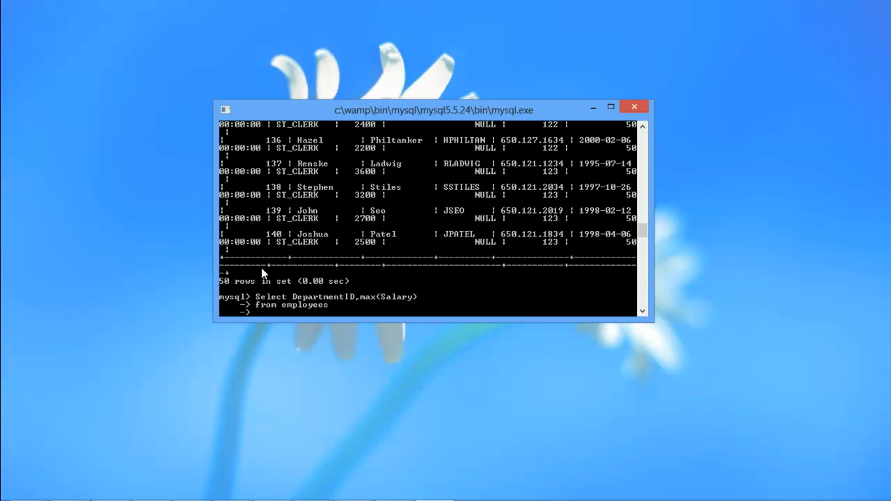
Add 'group by DepartmentID' and begin the 'having max(Salary)' condition
{"action": "type", "text": "group by DepartmentID"}
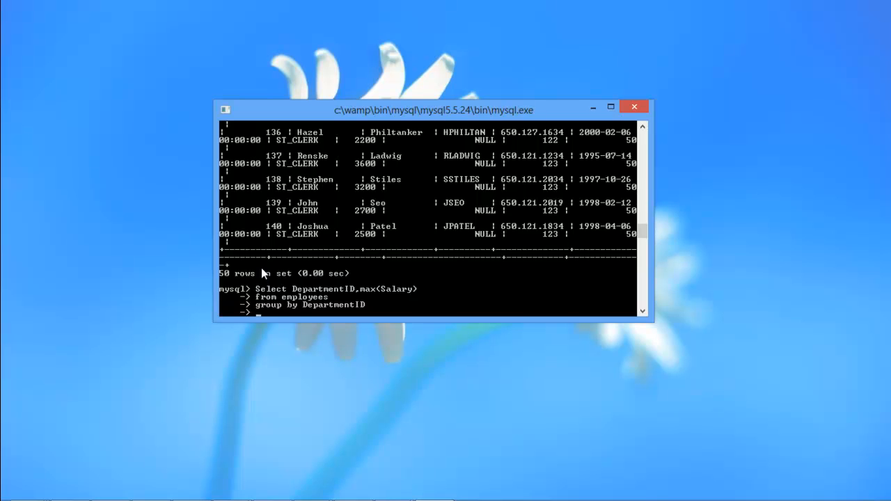
{"action": "type", "text": "having max(Sala"}
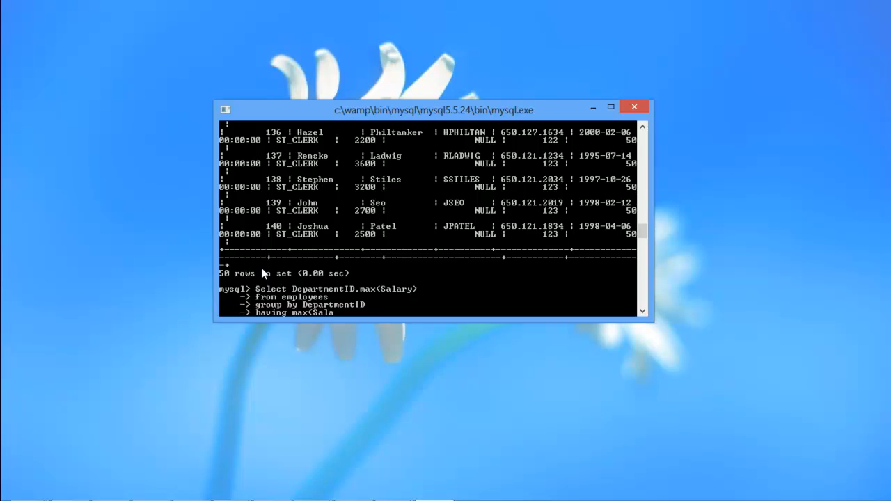